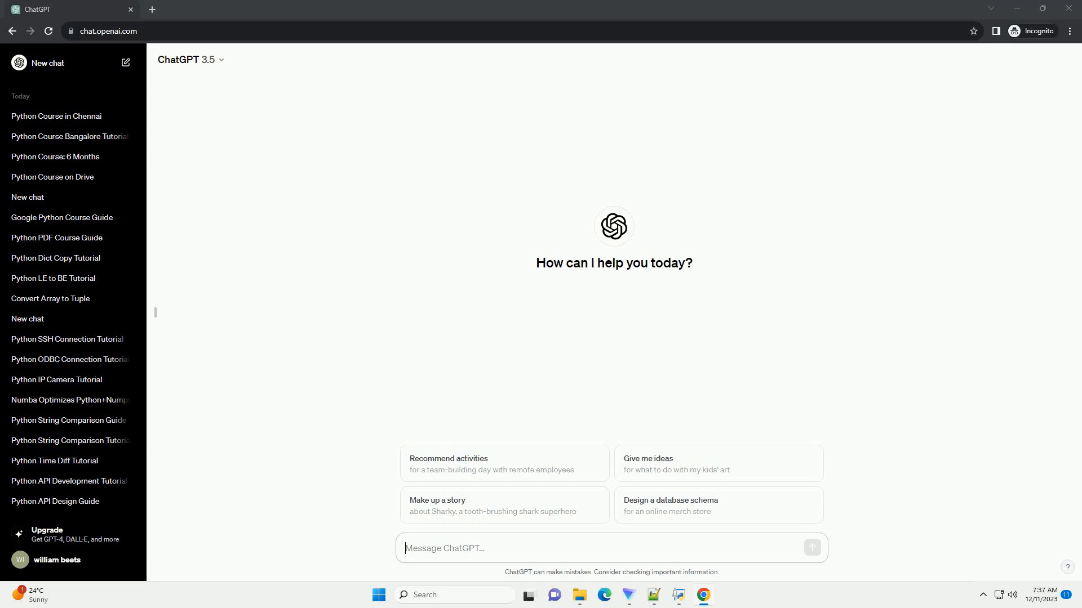
# Step: Send a prompt asking for a Python course in Delhi to ChatGPT
pyautogui.click(812, 548)
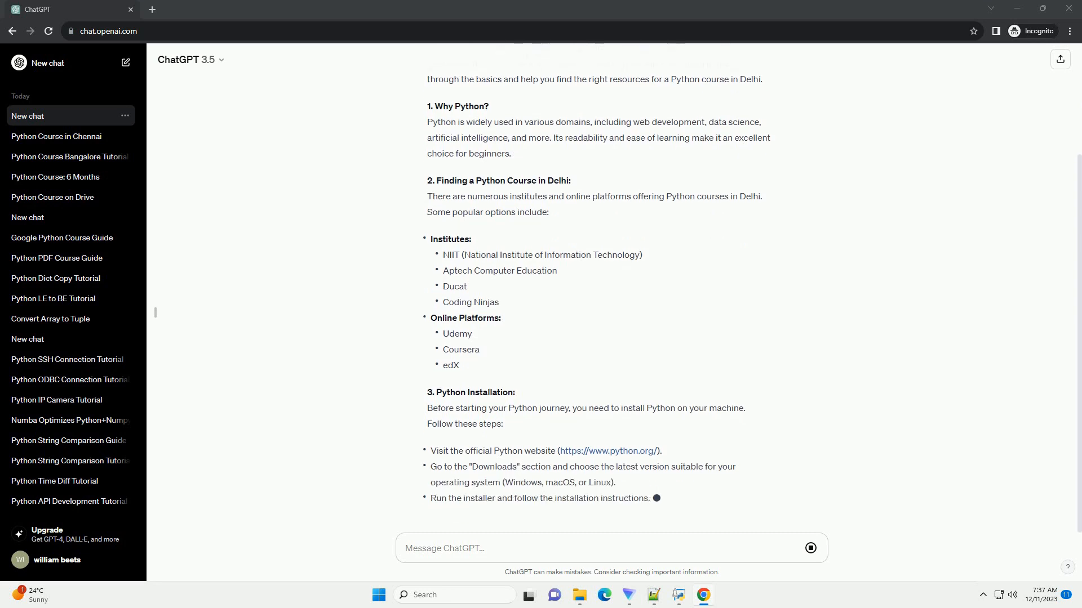
# Step: Scroll through the reply's VS Code and PyCharm section and variables code example
pyautogui.scroll(-3)
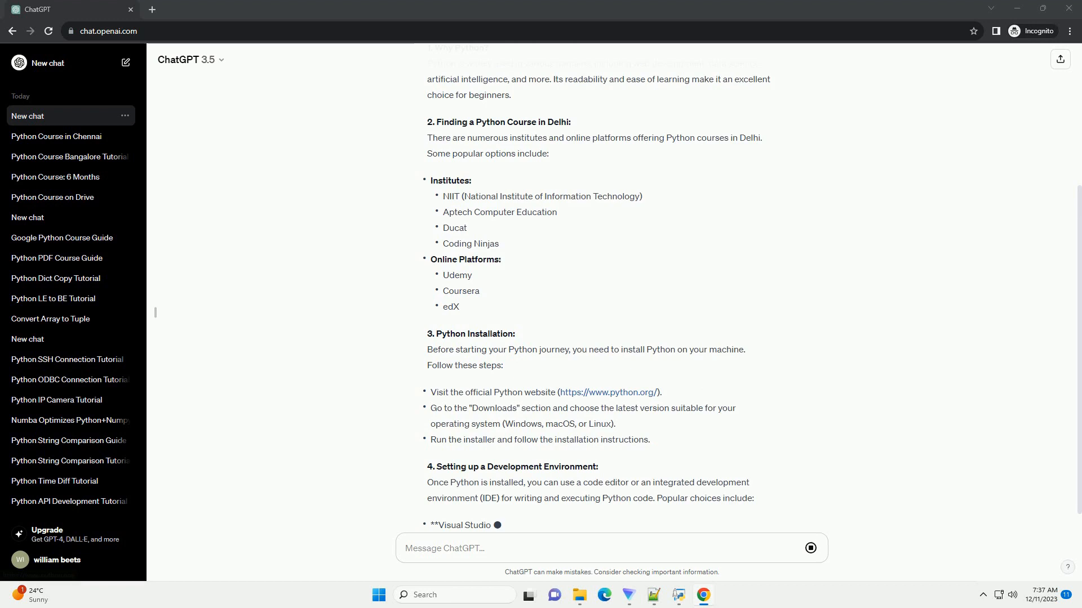
pyautogui.scroll(-3)
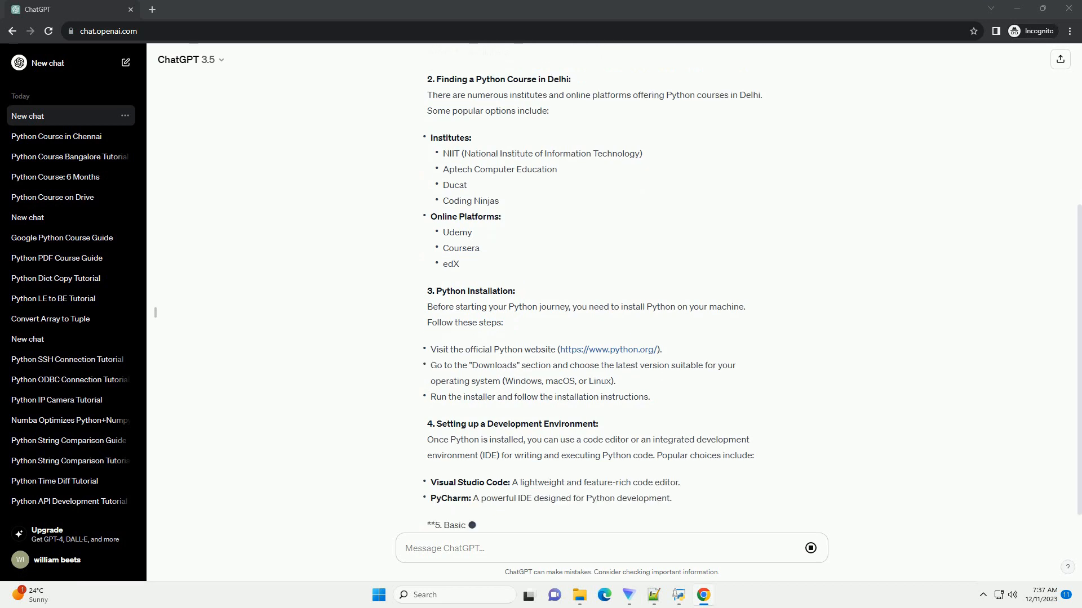
pyautogui.scroll(-3)
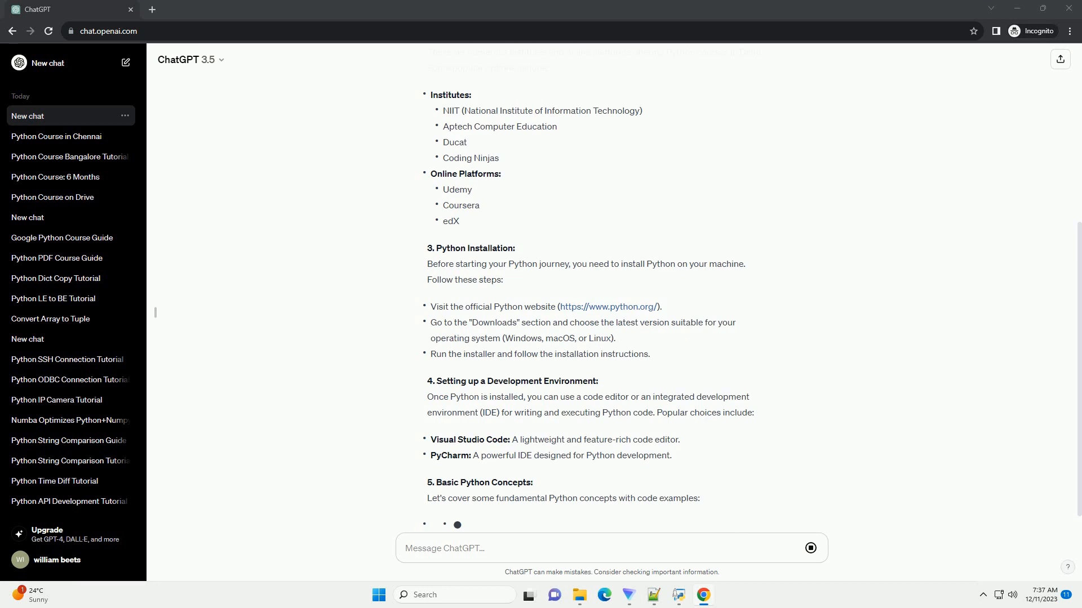
pyautogui.scroll(-3)
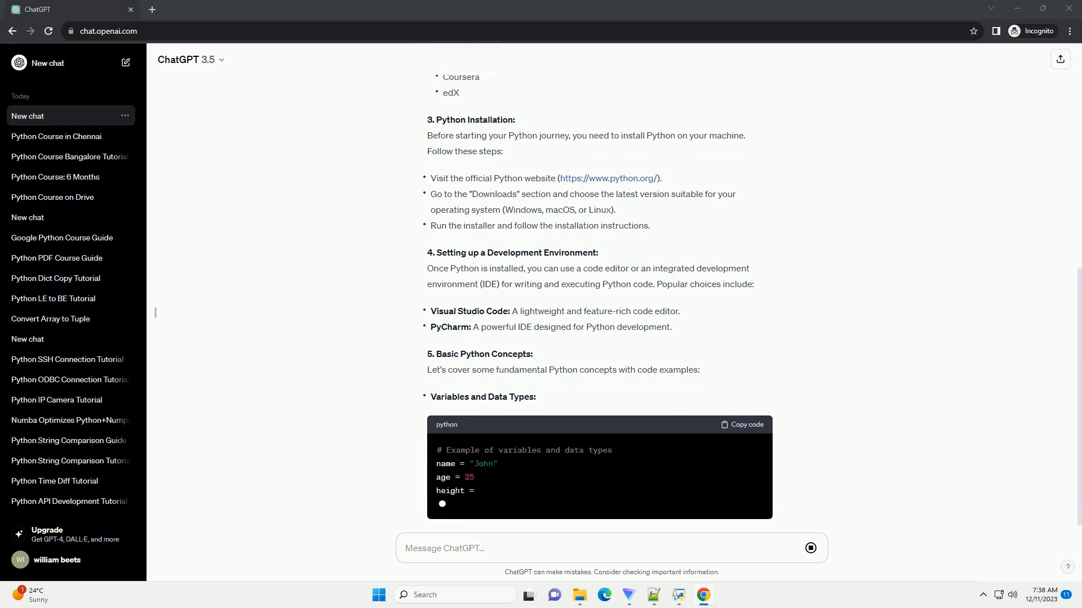
# Step: Scroll through the if-else and for-loop examples into the further-learning books section
pyautogui.scroll(-3)
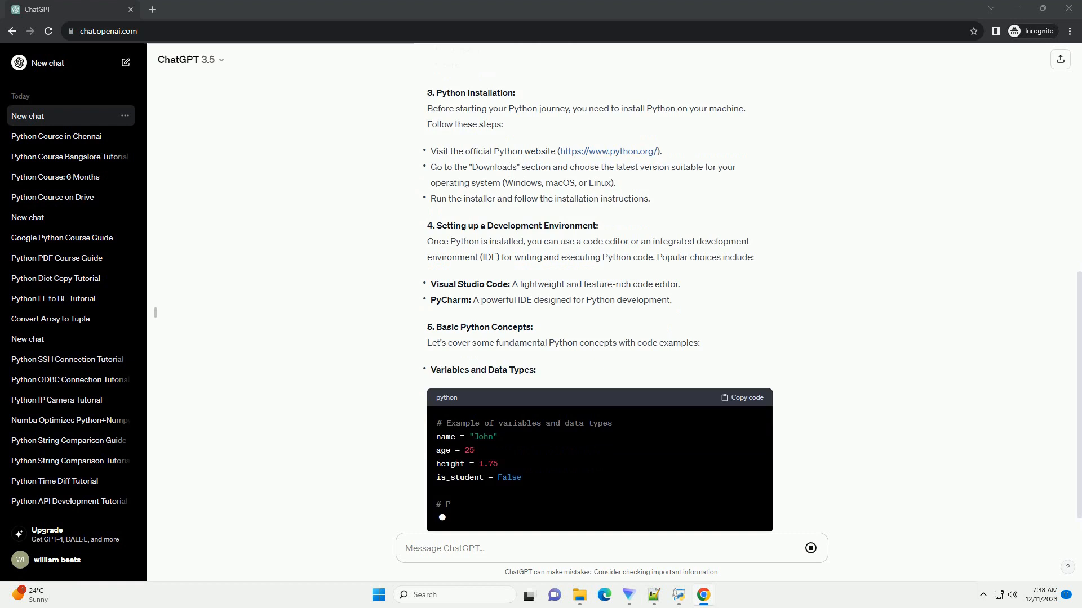
pyautogui.scroll(-3)
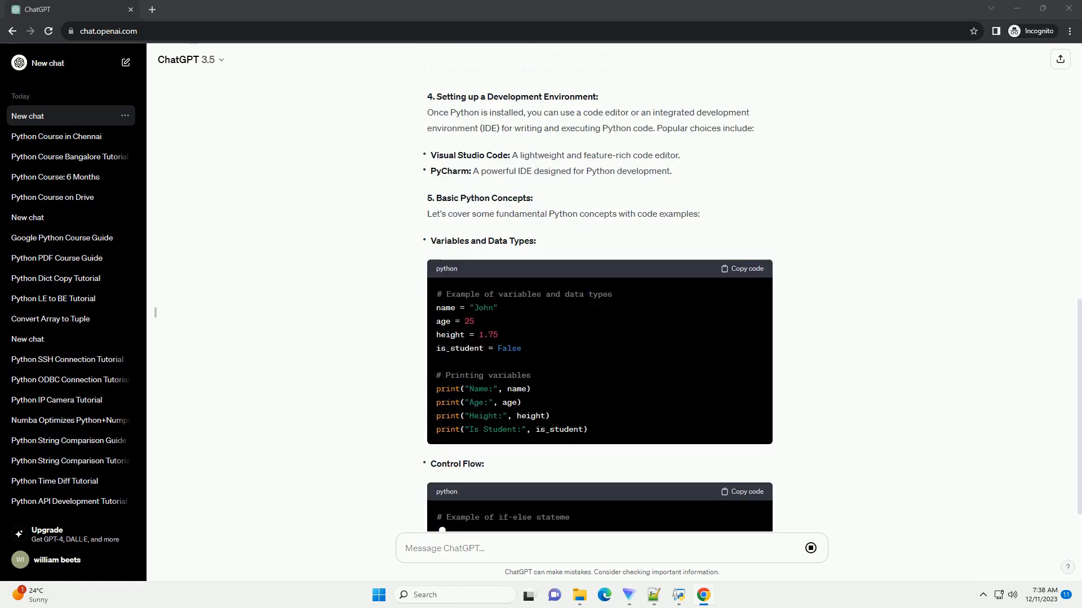
pyautogui.scroll(-3)
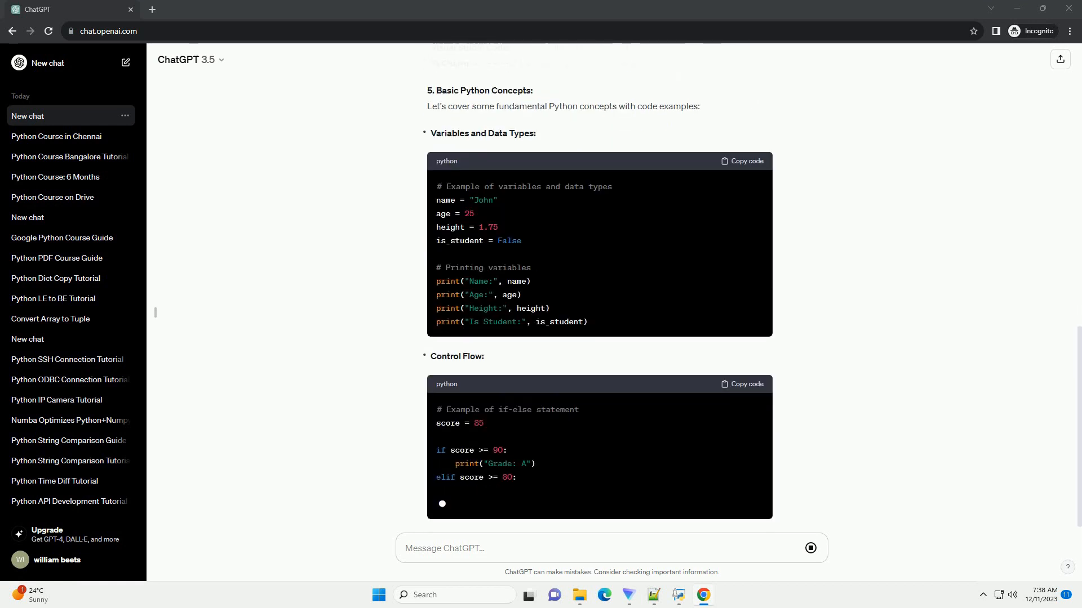
pyautogui.scroll(-3)
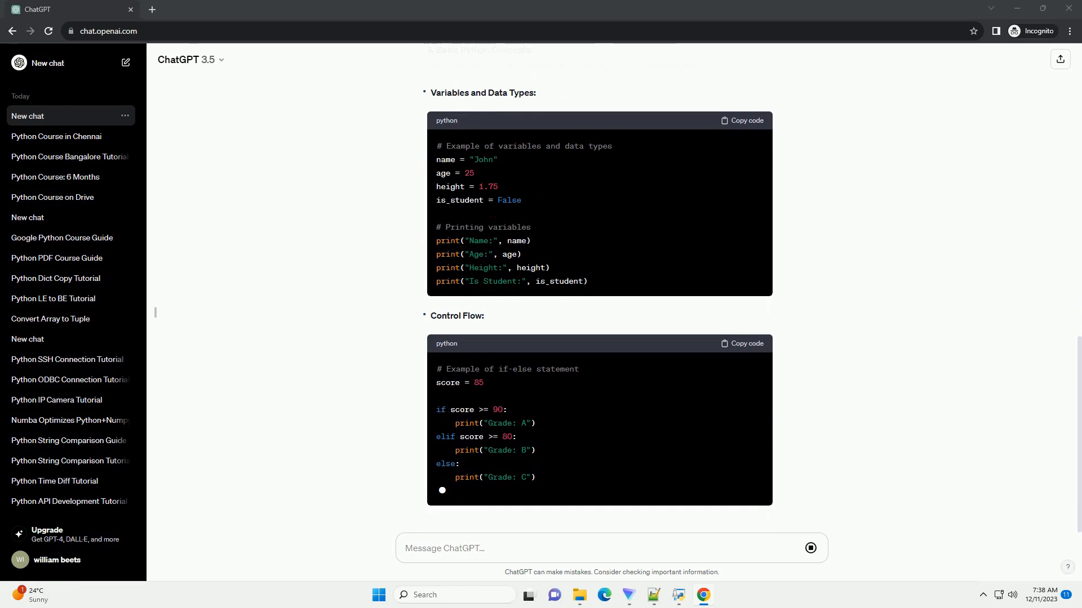
pyautogui.scroll(-3)
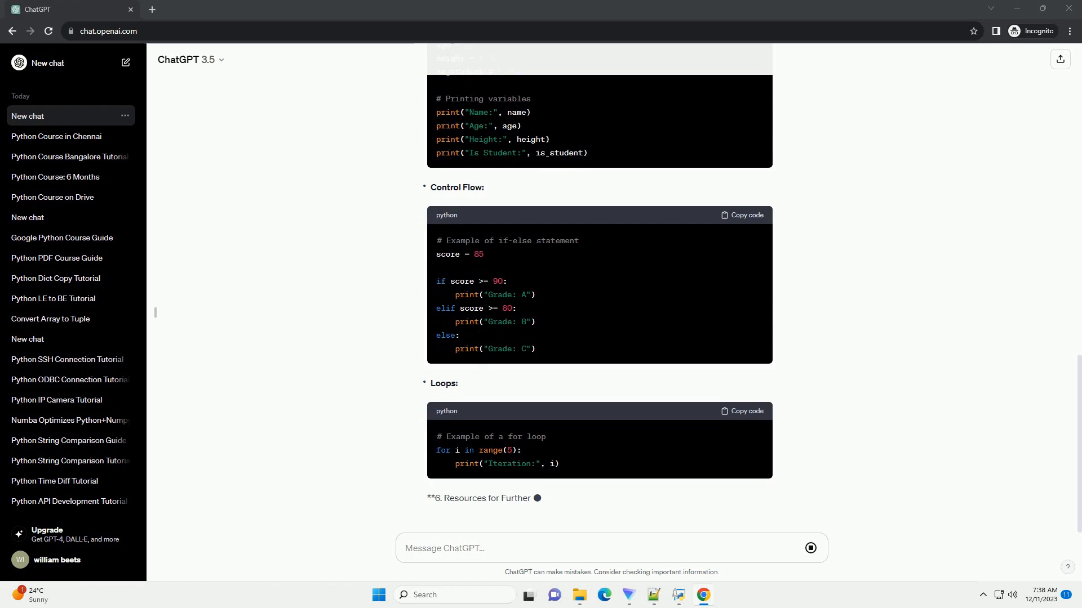
pyautogui.scroll(-3)
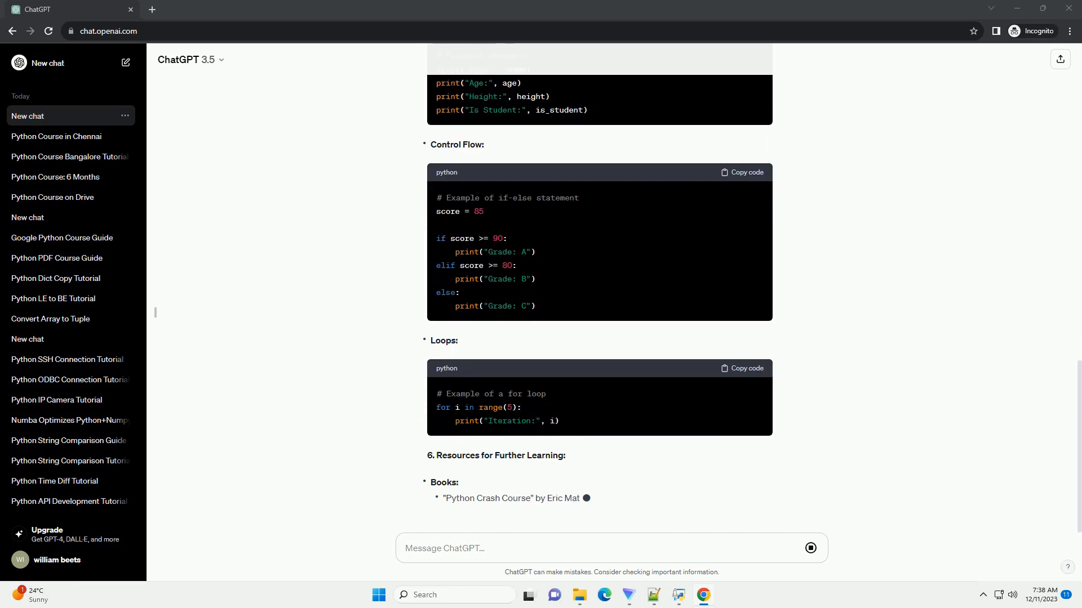